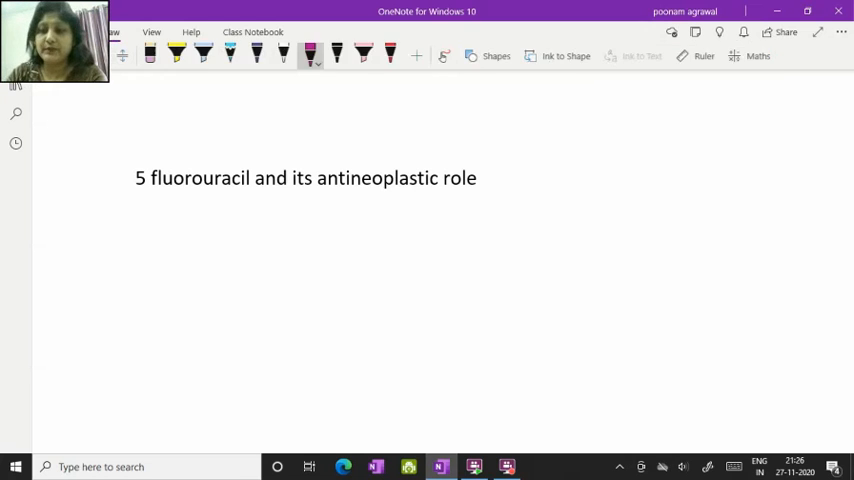
- Draw a pink arrow under the title and write colon, pancreas, gastric, rectum, liver, bladder, ovary
{"action": "left_click_drag", "start_coordinate": [218, 205], "coordinate": [228, 270]}
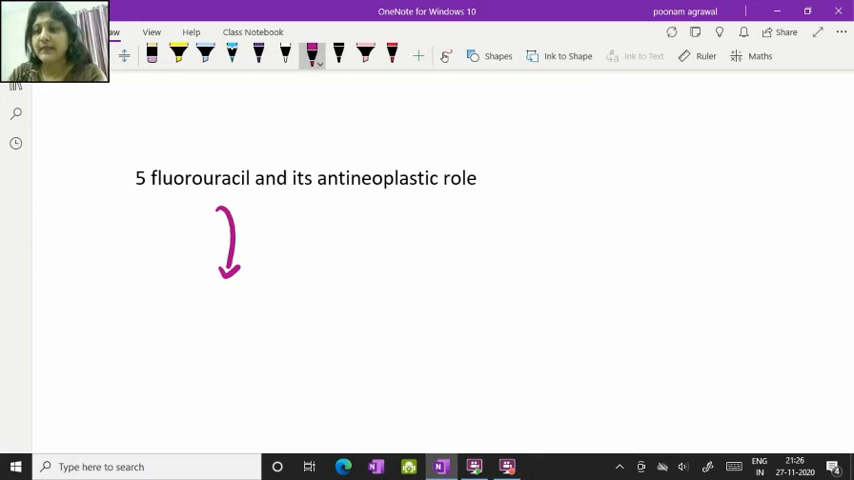
{"action": "left_click", "coordinate": [312, 50]}
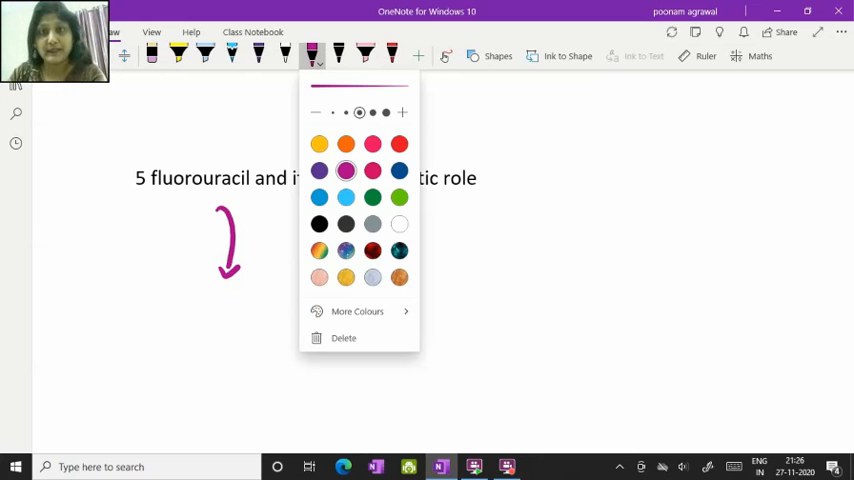
{"action": "left_click", "coordinate": [346, 112]}
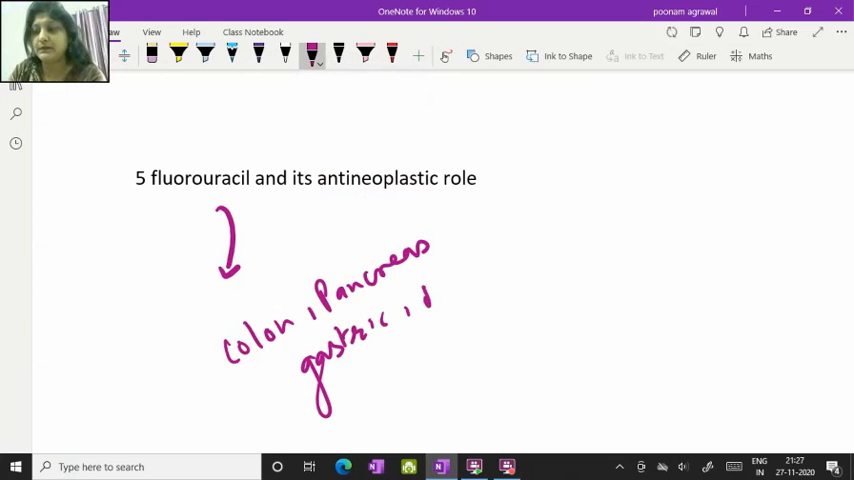
{"action": "left_click_drag", "start_coordinate": [420, 295], "coordinate": [525, 265]}
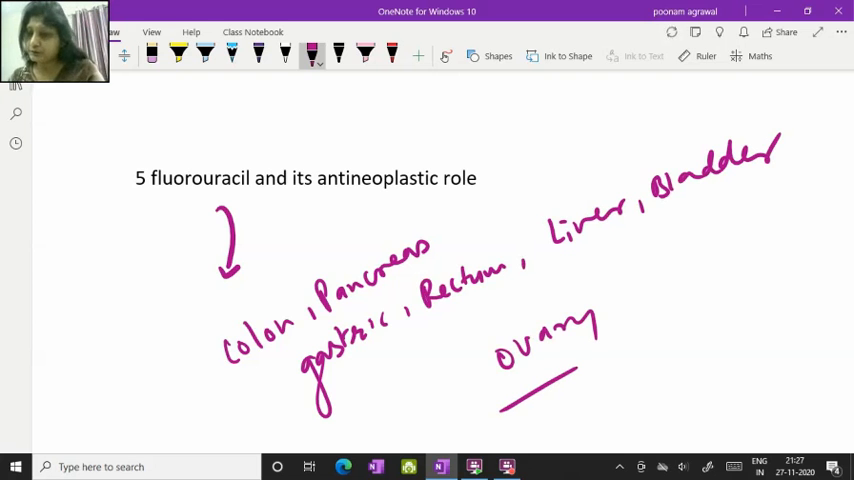
- Handwrite dUMP → TMP → DNA in pink below the cancer list
{"action": "scroll", "scroll_direction": "up", "scroll_amount": 3}
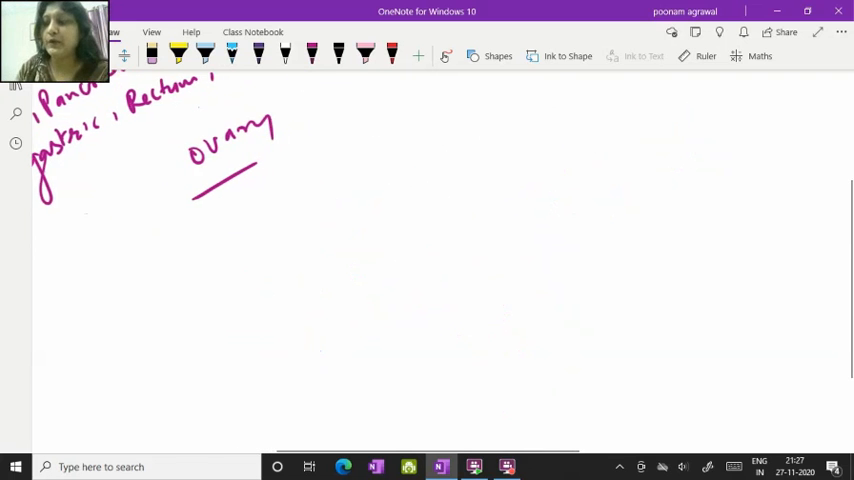
{"action": "left_click", "coordinate": [312, 55]}
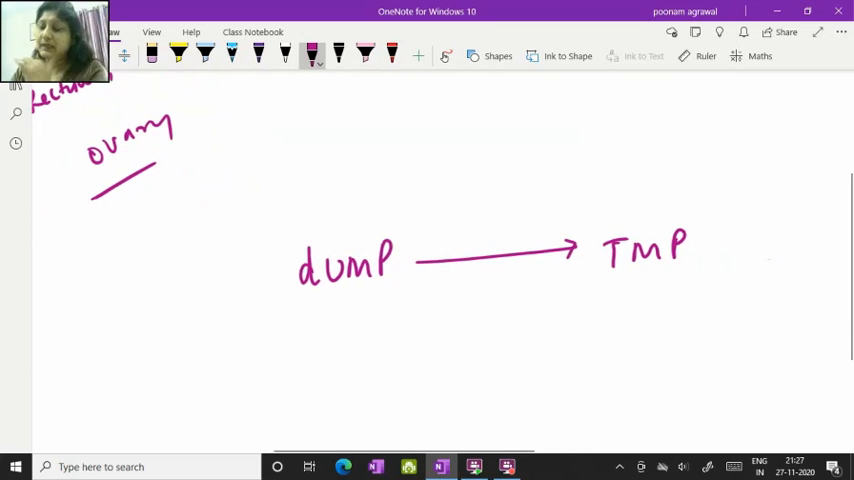
{"action": "left_click_drag", "start_coordinate": [690, 300], "coordinate": [655, 380]}
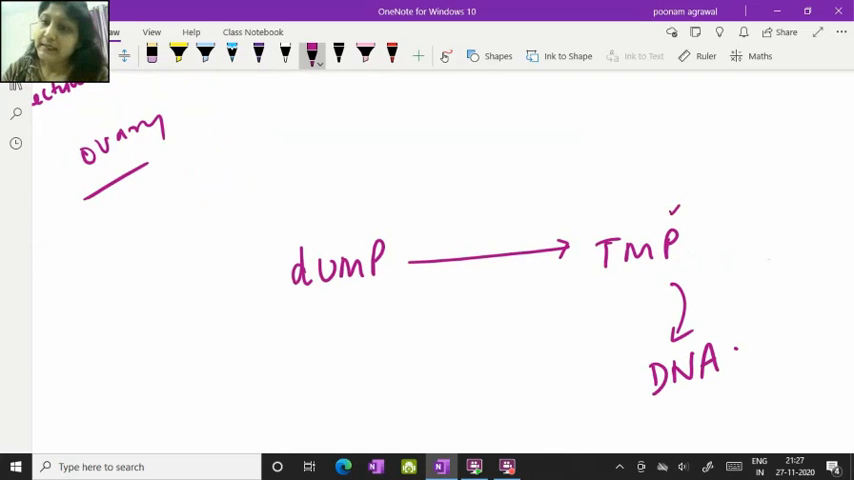
- Label the arrow Thymidylate Synthase in green and add a red N5,N10-methylene THF → DHF arc
{"action": "left_click", "coordinate": [258, 55]}
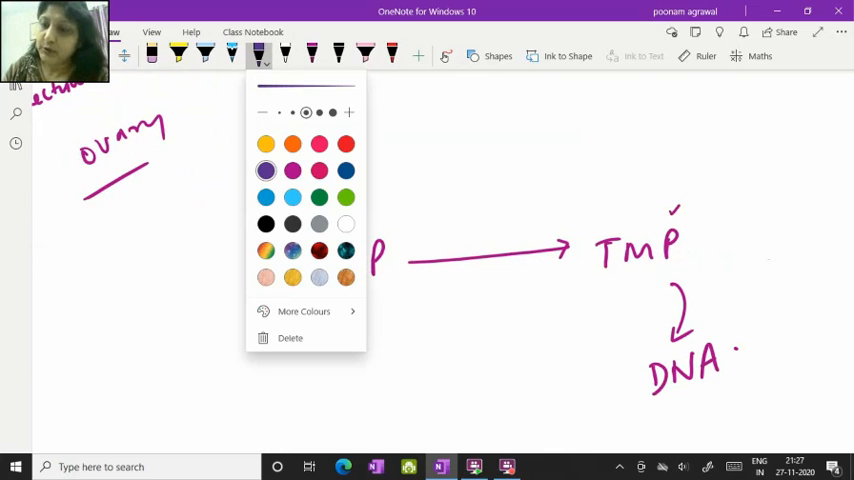
{"action": "left_click", "coordinate": [319, 197]}
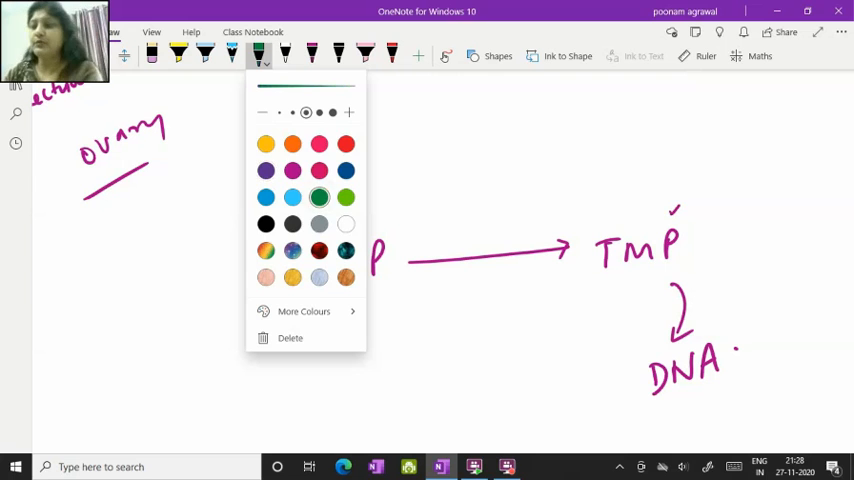
{"action": "left_click", "coordinate": [345, 197]}
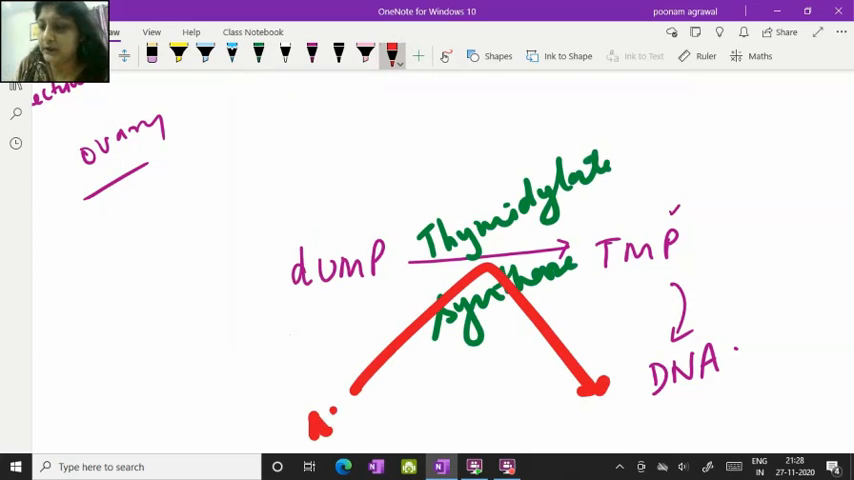
{"action": "scroll", "scroll_direction": "up", "scroll_amount": 3}
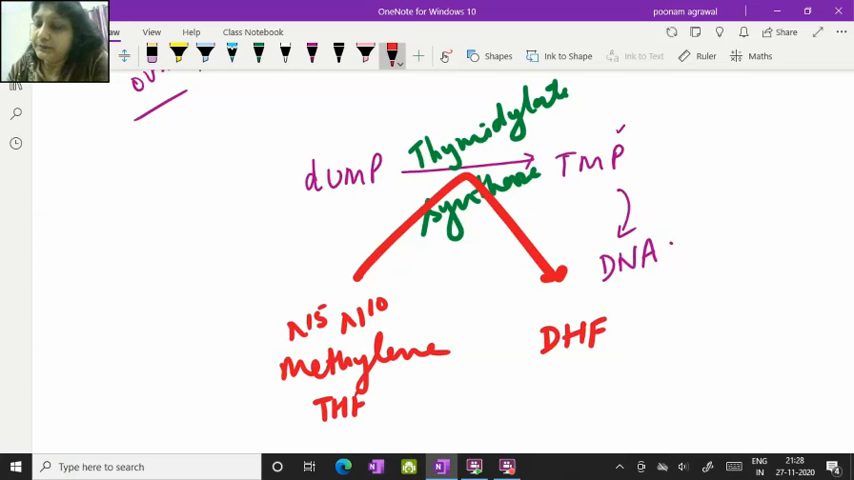
- Write TS-dUMP-CH2THF in green and box it beside the pathway
{"action": "left_click", "coordinate": [259, 54]}
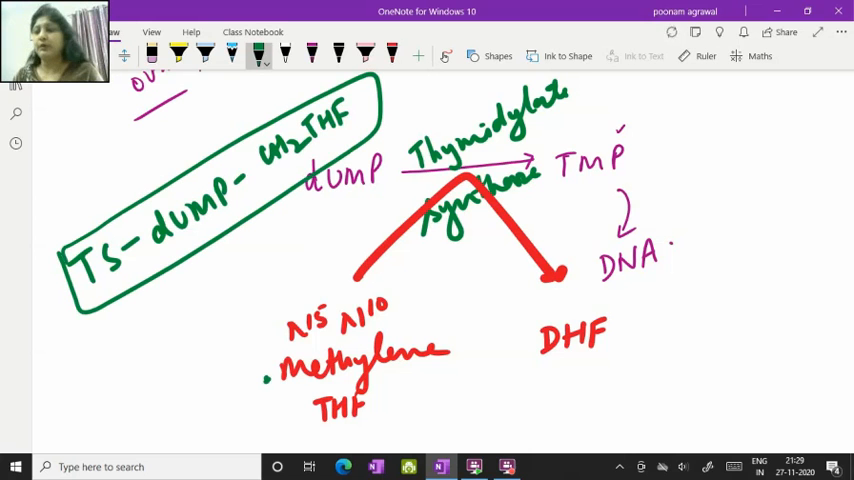
{"action": "left_click_drag", "start_coordinate": [638, 178], "coordinate": [648, 165]}
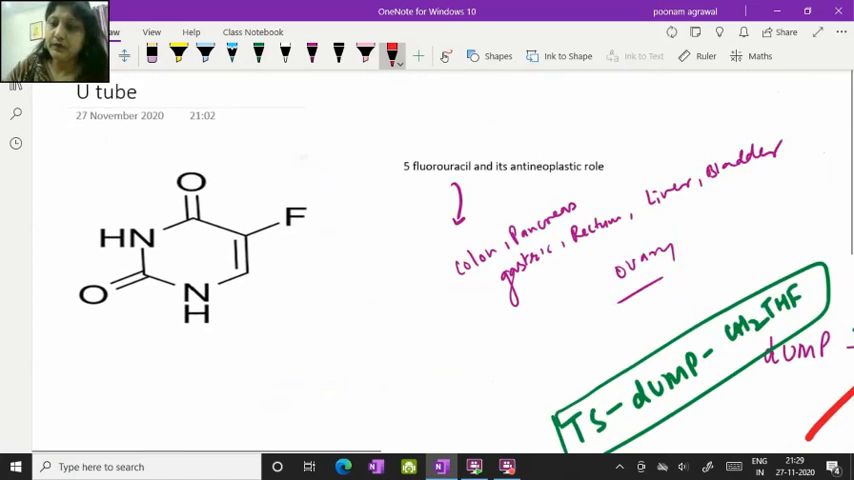
- Circle the fluorine in red, label it 5 F Uracil, and draw the F dUMP + TS + CH2THF complex
{"action": "scroll", "scroll_direction": "down", "scroll_amount": 3}
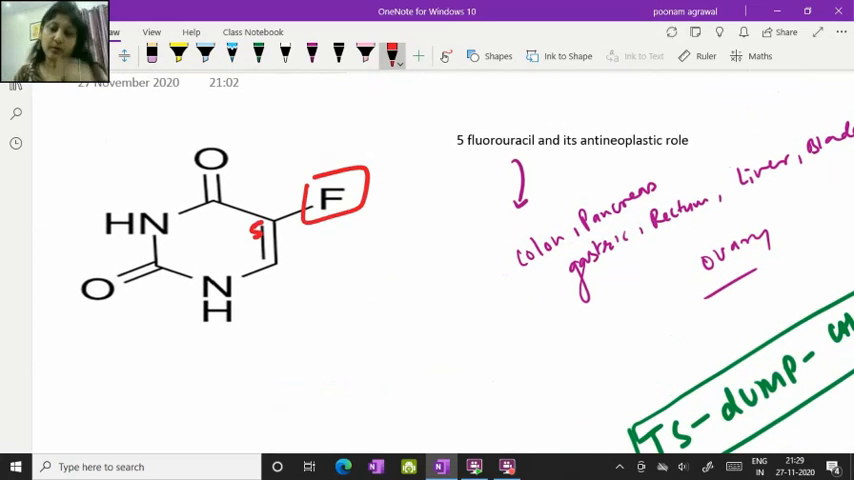
{"action": "left_click_drag", "start_coordinate": [262, 340], "coordinate": [355, 300]}
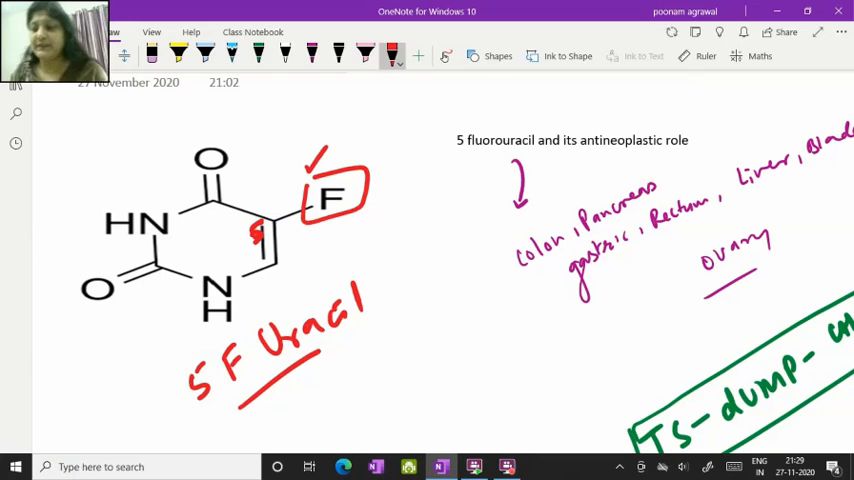
{"action": "scroll", "scroll_direction": "down", "scroll_amount": 3}
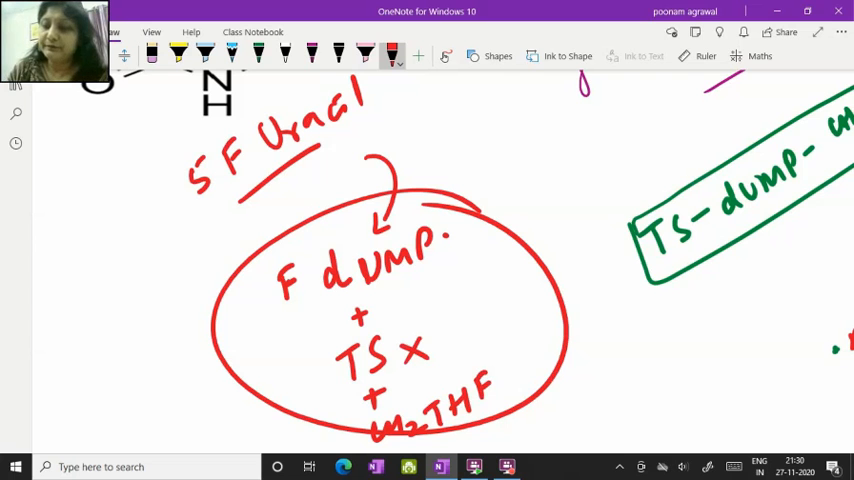
- Highlight F dUMP and TS in yellow, then write TMP × in black
{"action": "left_click", "coordinate": [178, 54]}
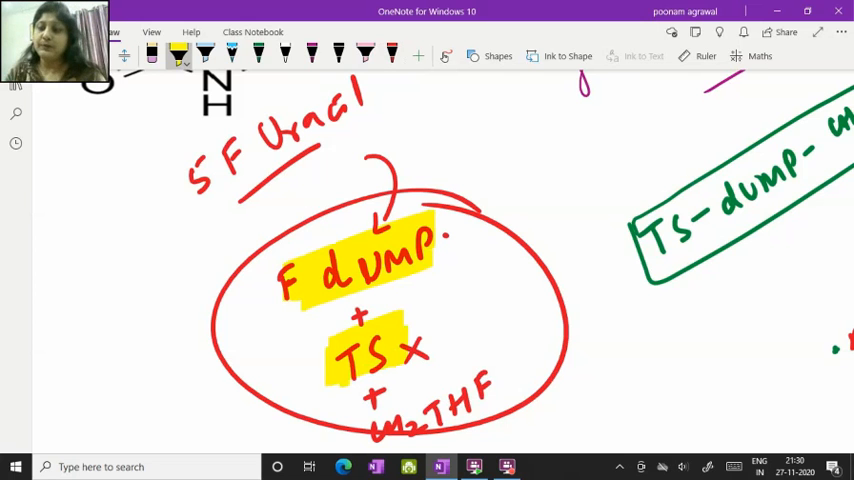
{"action": "left_click", "coordinate": [338, 55]}
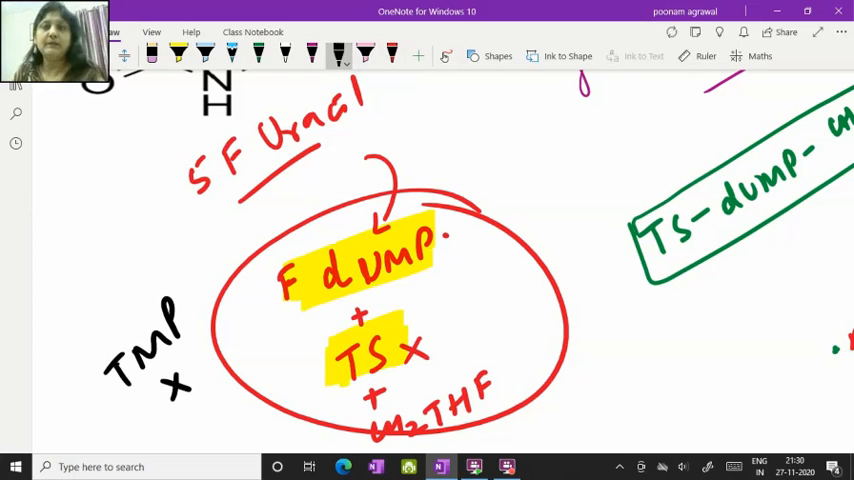
{"action": "scroll", "scroll_direction": "down", "scroll_amount": 3}
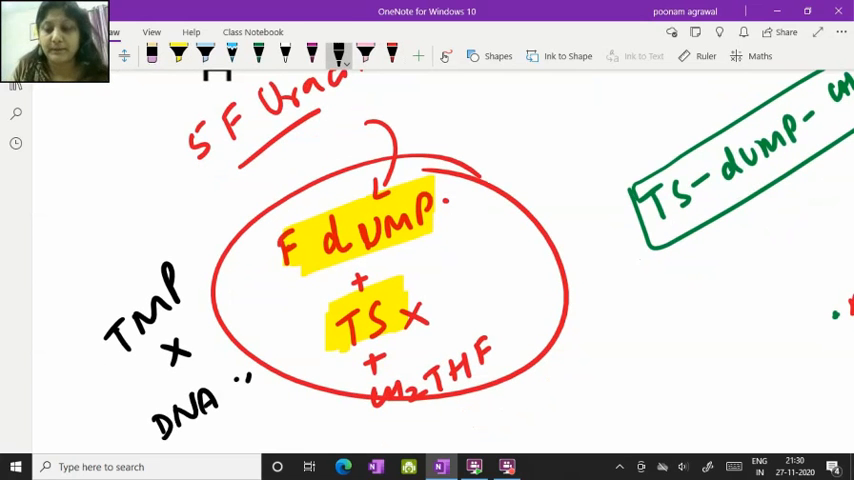
- Write DNA × in black, circle TMP, and box 5FU arrowing to double-underlined 5FdUMP
{"action": "left_click_drag", "start_coordinate": [240, 390], "coordinate": [255, 400]}
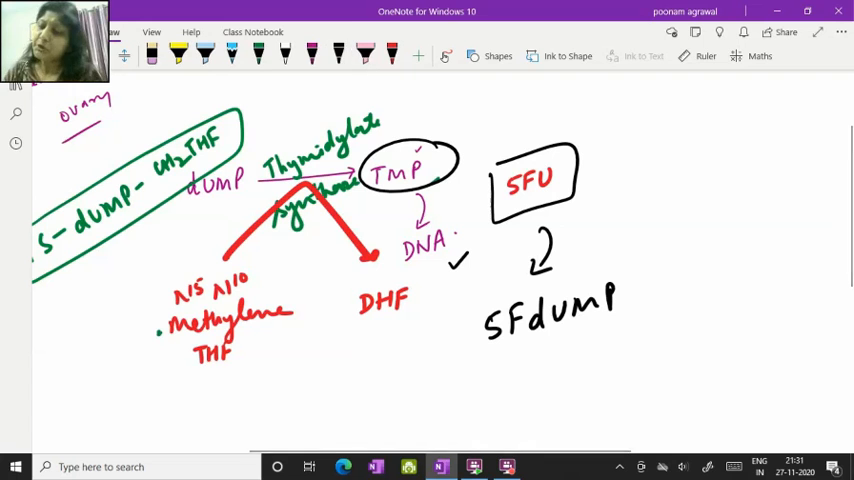
{"action": "left_click", "coordinate": [338, 54]}
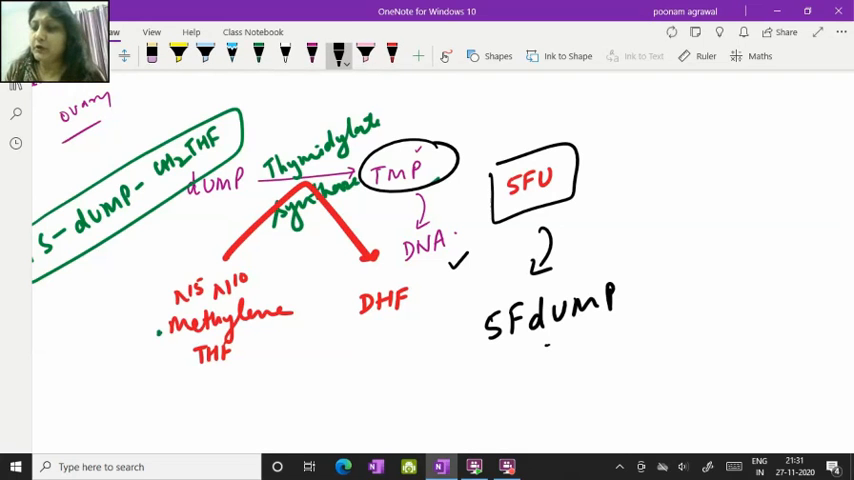
{"action": "left_click_drag", "start_coordinate": [640, 310], "coordinate": [655, 375]}
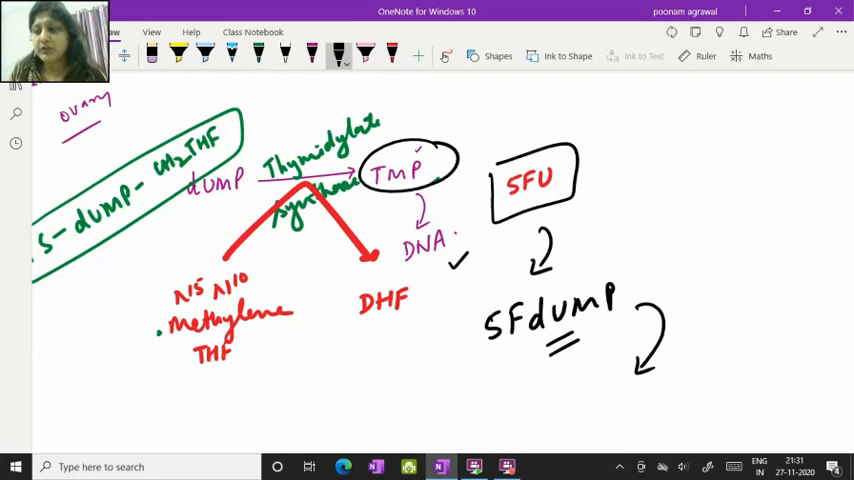